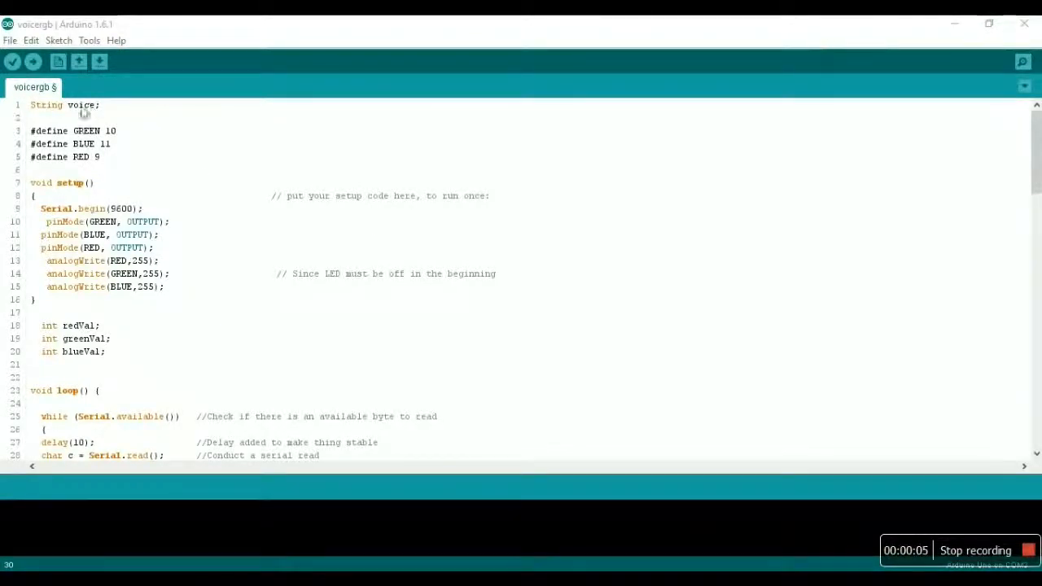
mouse_move(95, 137)
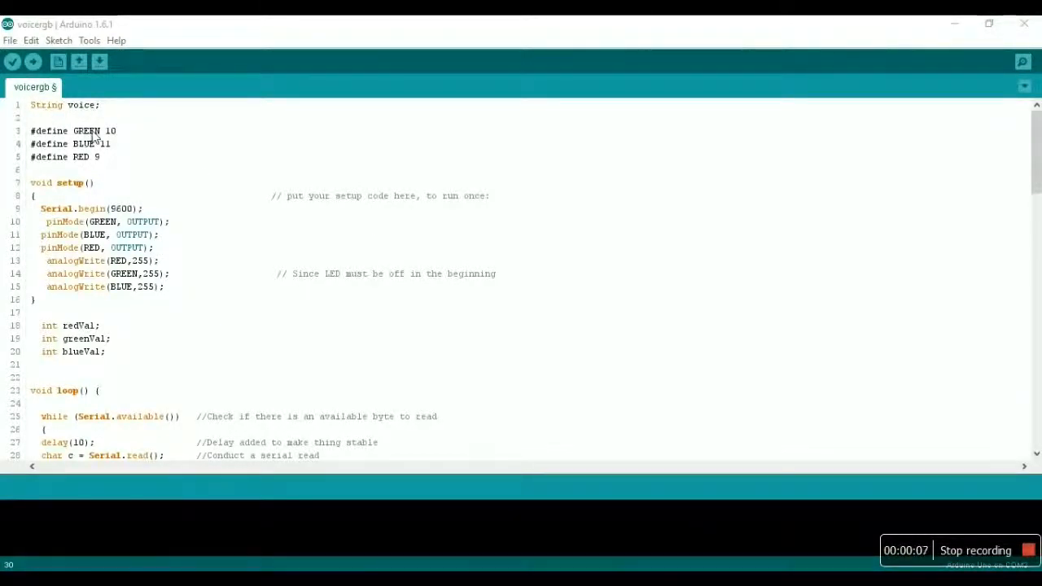
mouse_move(104, 202)
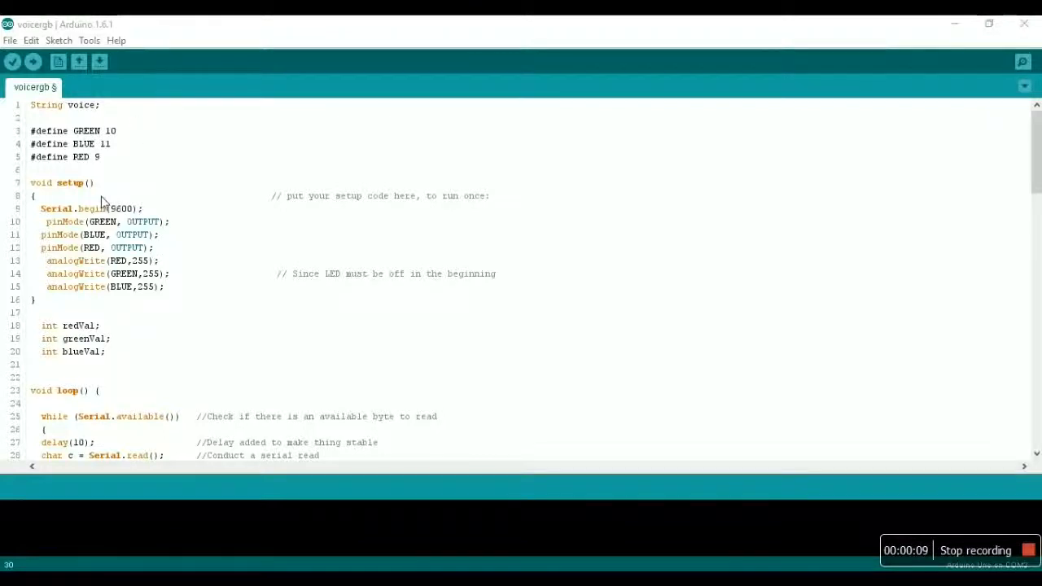
mouse_move(81, 181)
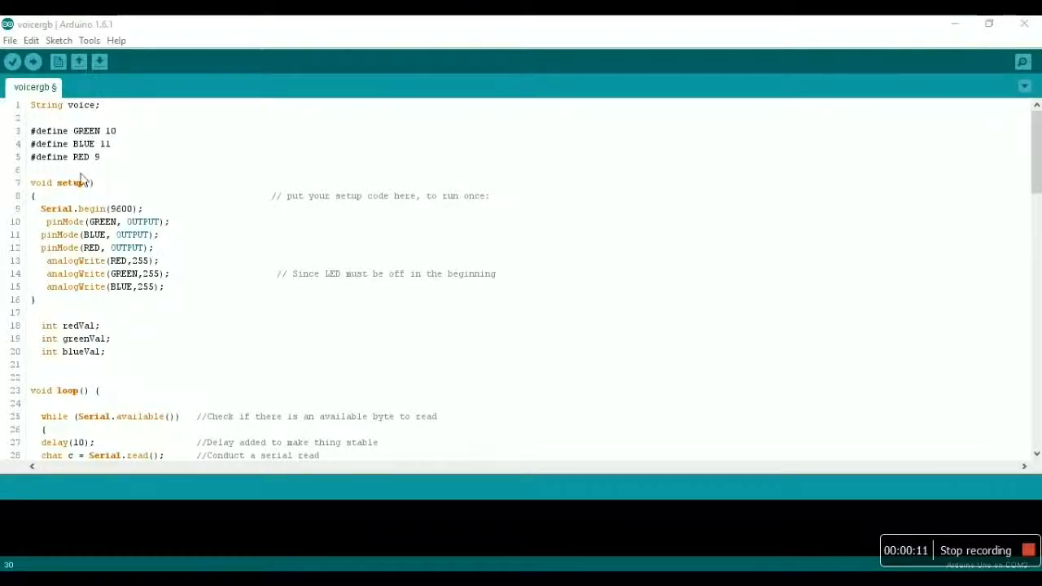
mouse_move(114, 150)
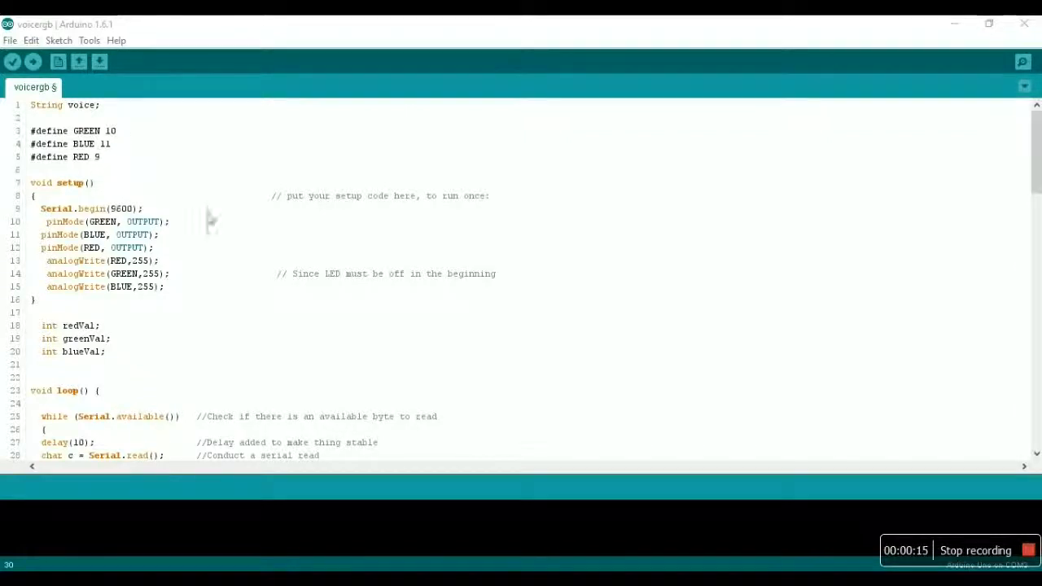
mouse_move(159, 237)
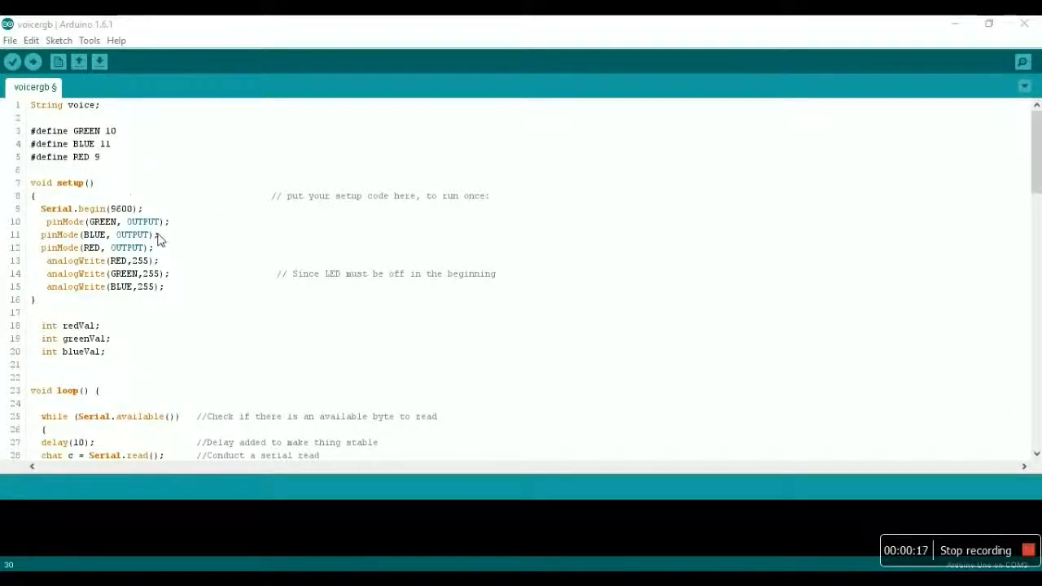
mouse_move(62, 241)
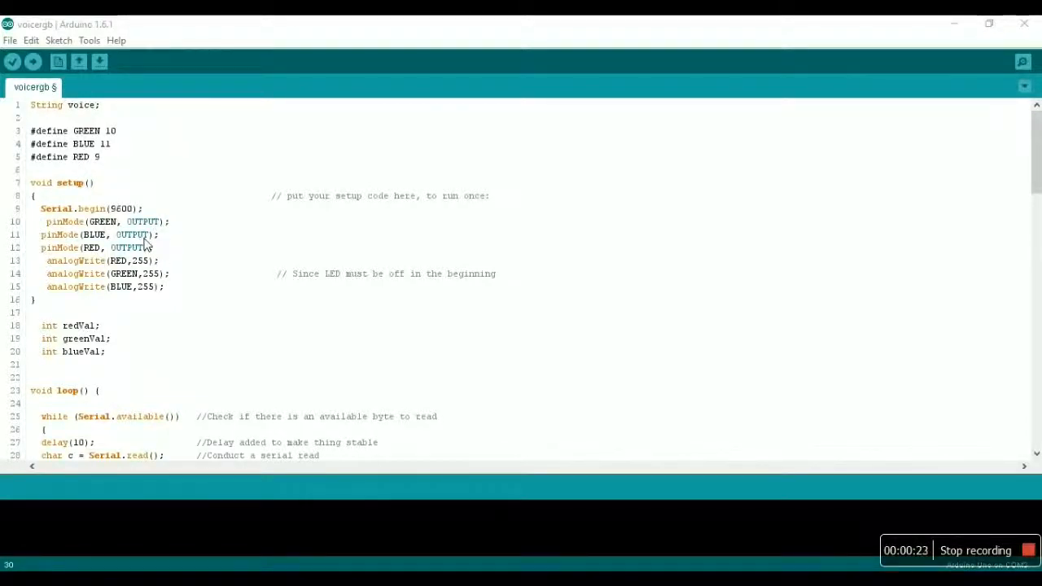
Walk through the serial printing lines and the red-colour branch, marking the RED pin name
scroll("down", 3)
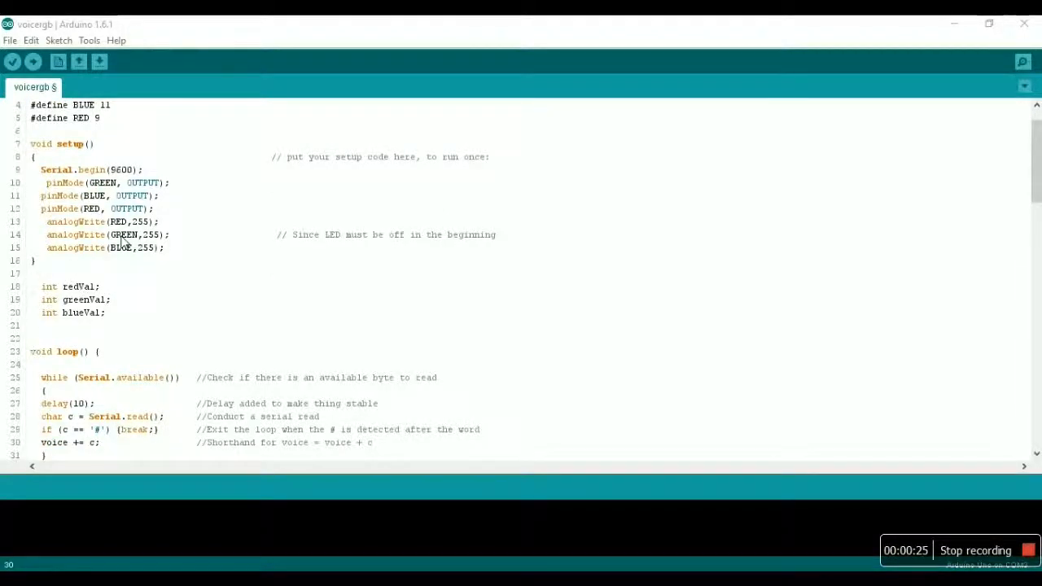
left_click_drag(45, 222, 164, 248)
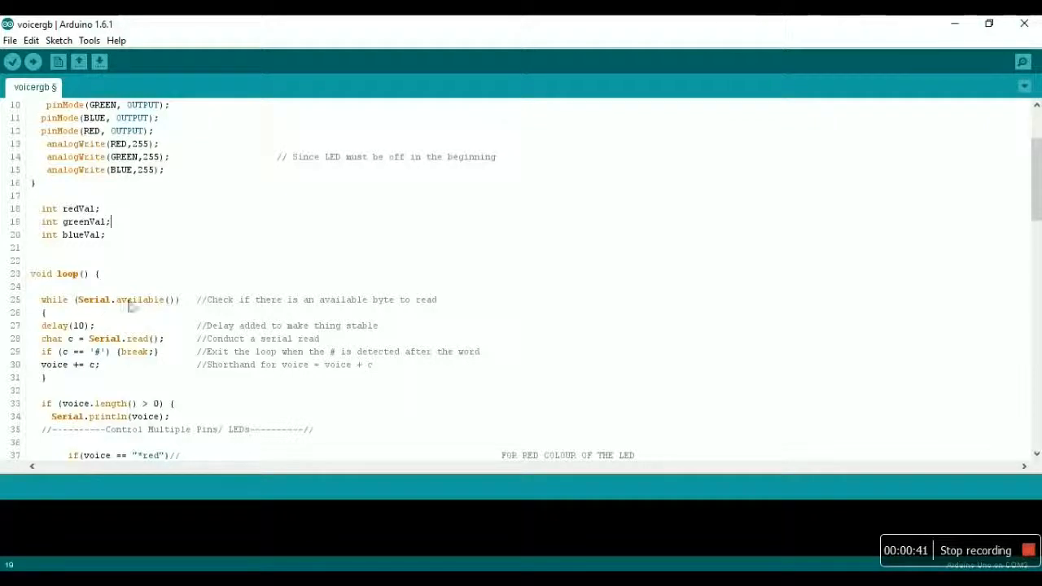
mouse_move(104, 345)
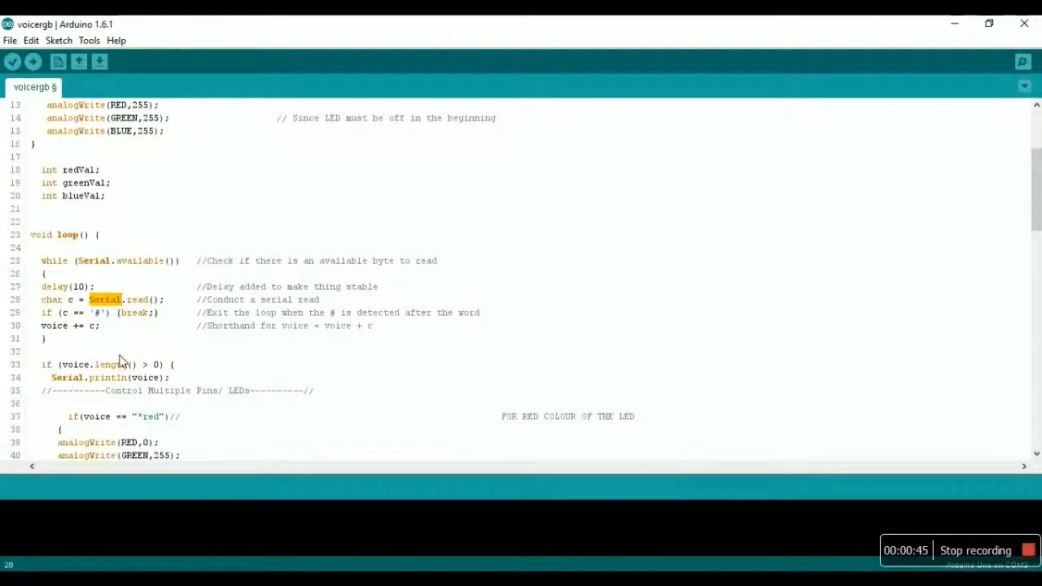
mouse_move(52, 372)
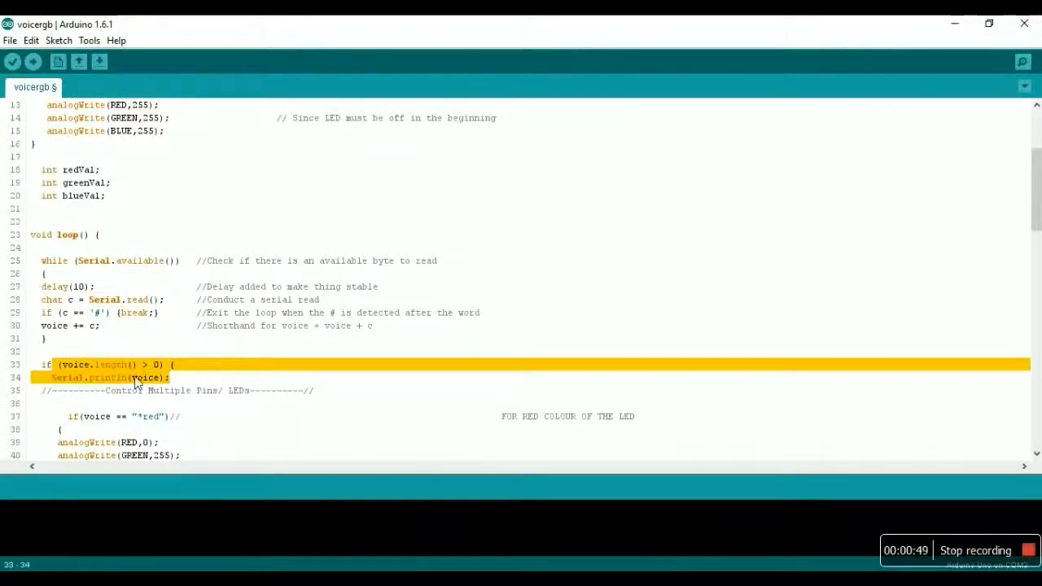
left_click(155, 377)
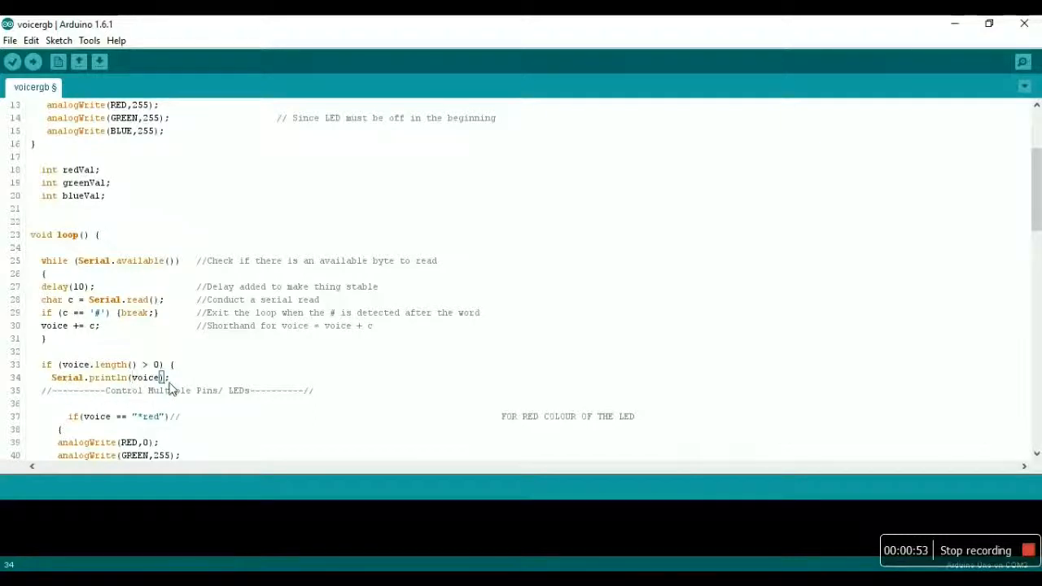
mouse_move(183, 384)
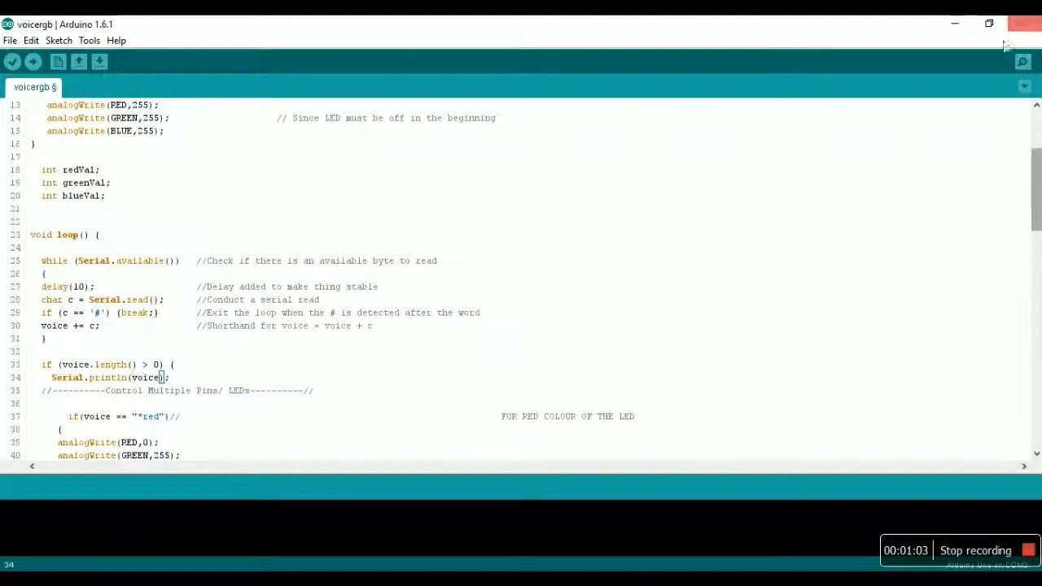
left_click(1022, 61)
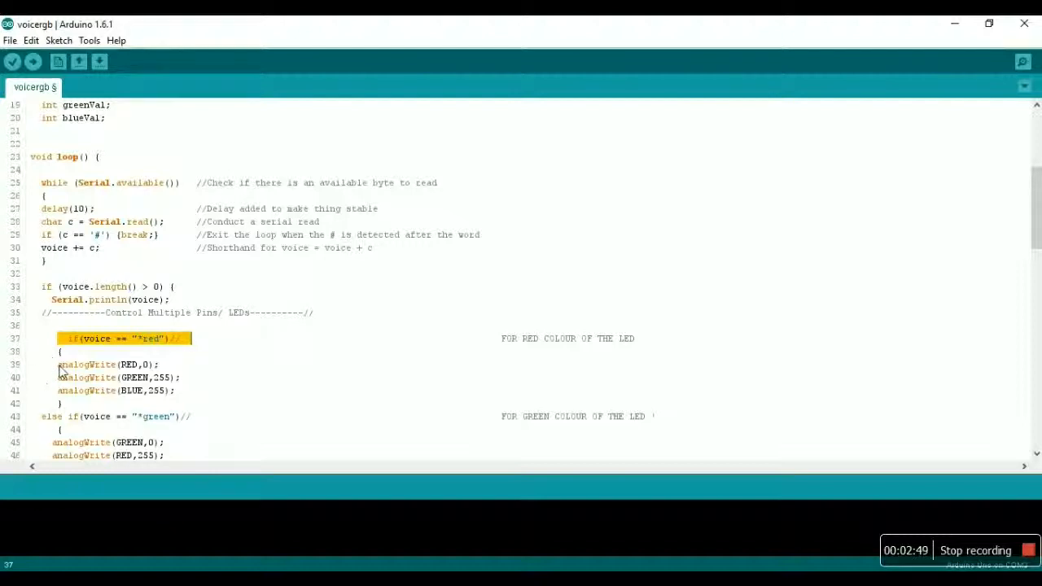
left_click(131, 365)
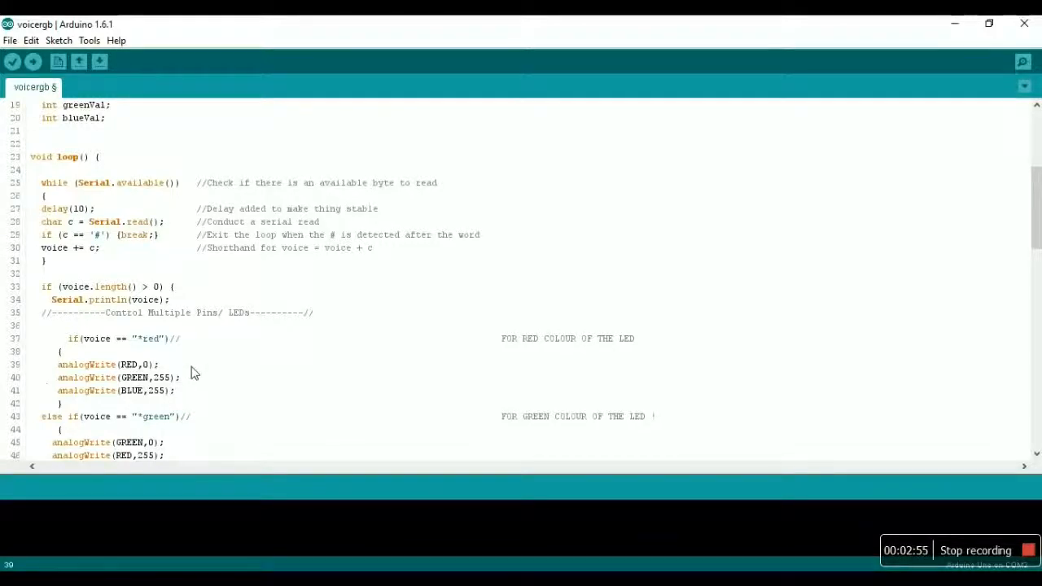
mouse_move(316, 366)
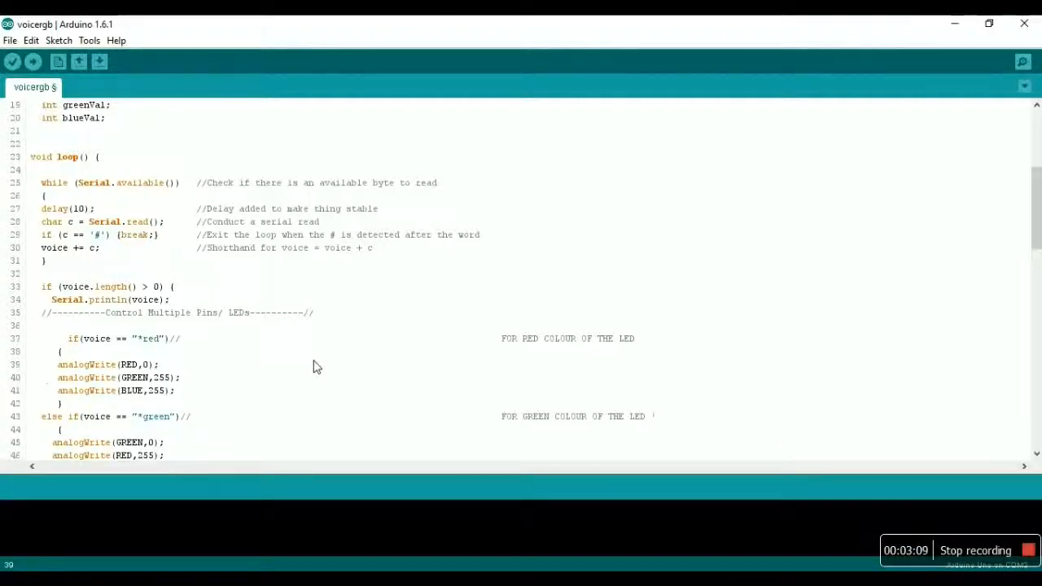
mouse_move(198, 378)
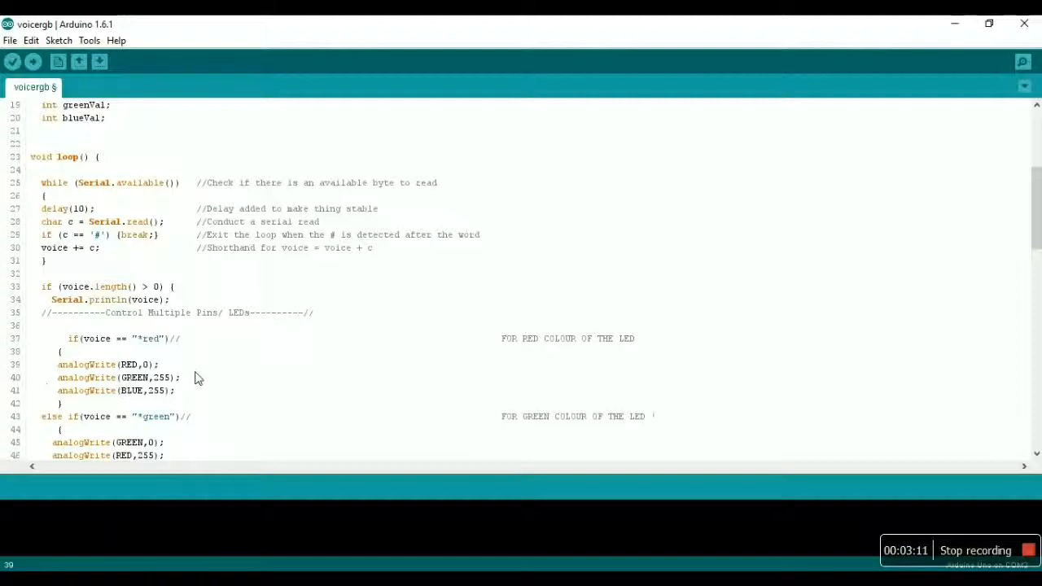
mouse_move(231, 375)
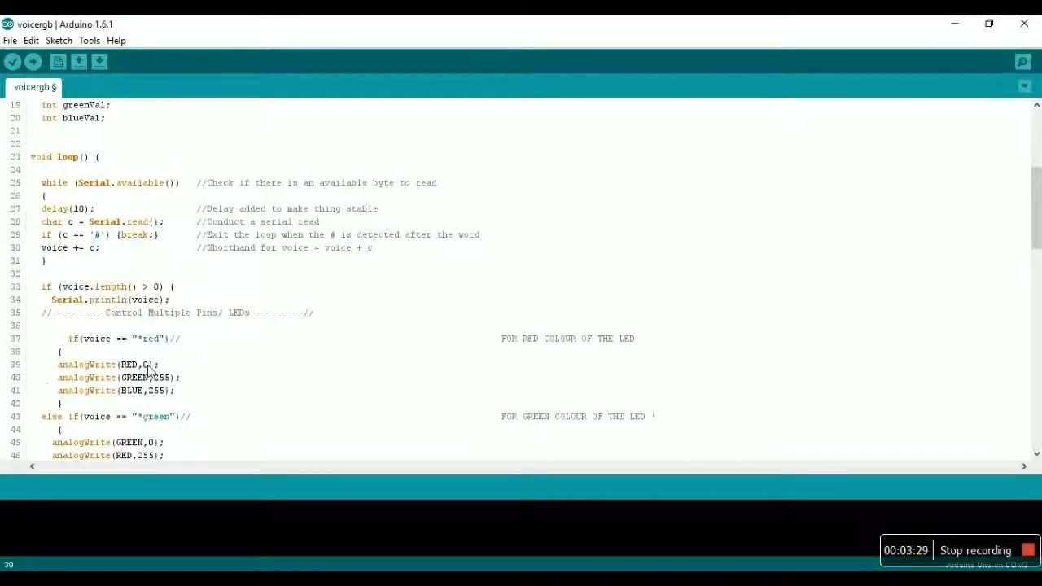
double_click(146, 364)
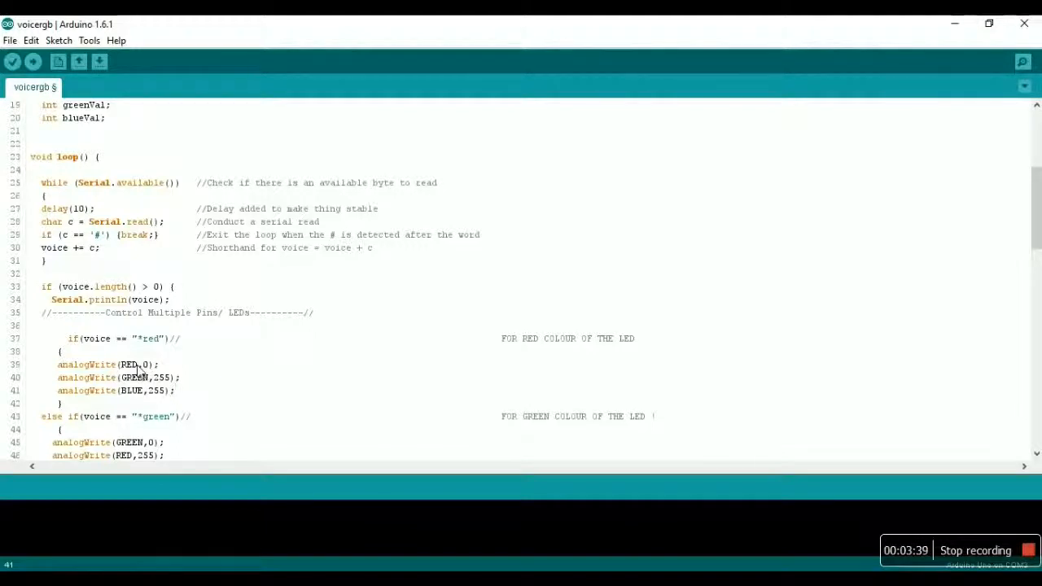
mouse_move(175, 390)
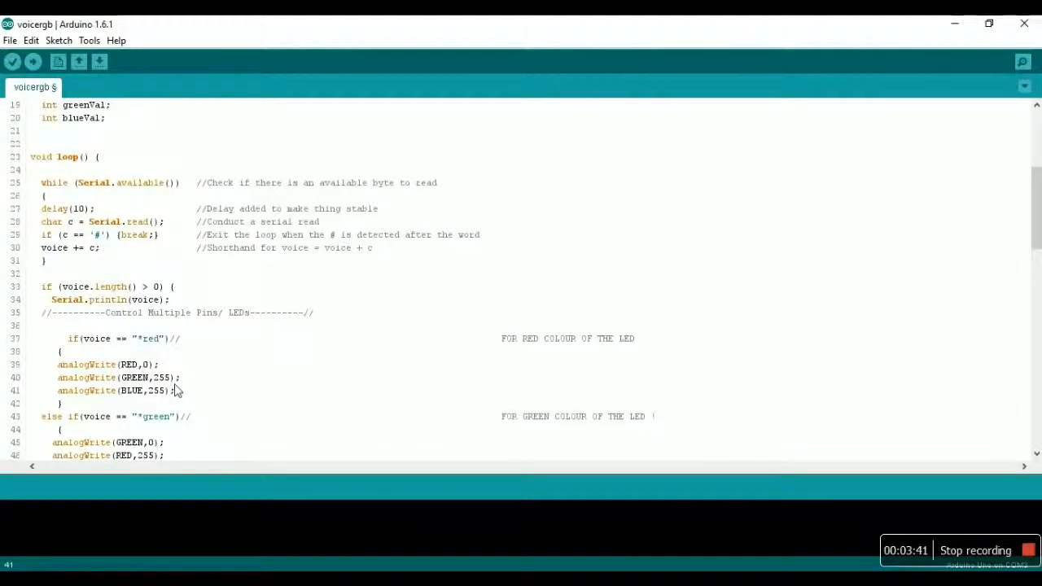
Continue to the green branch, marking the GREEN pin name, and on through the blue case
scroll("down", 3)
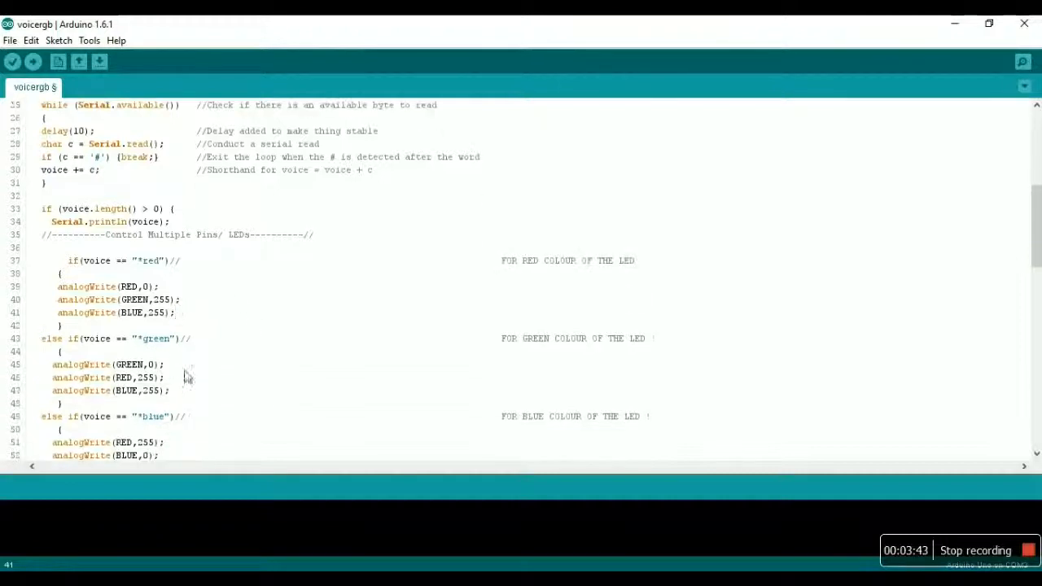
mouse_move(160, 423)
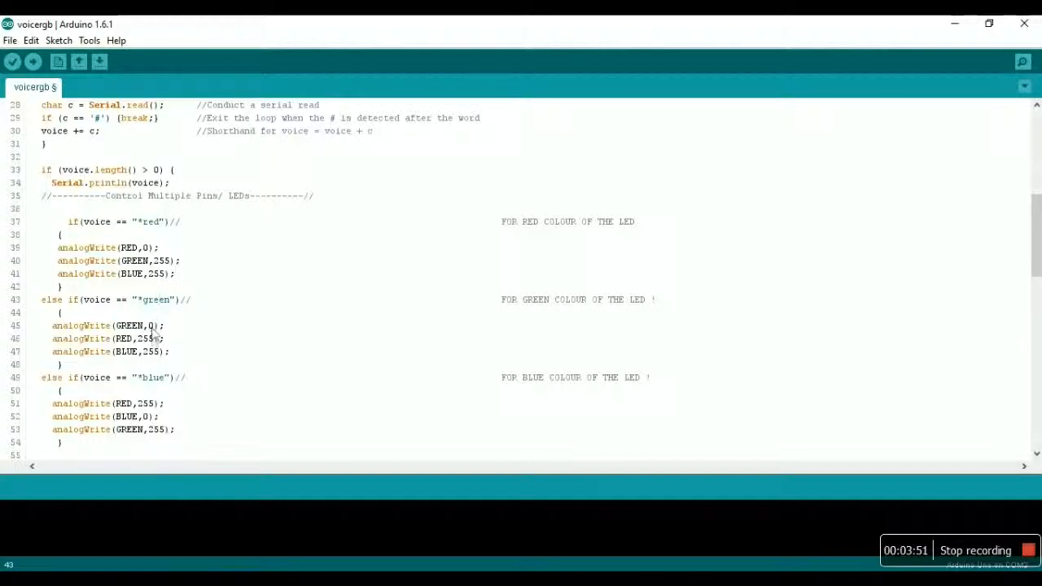
mouse_move(225, 361)
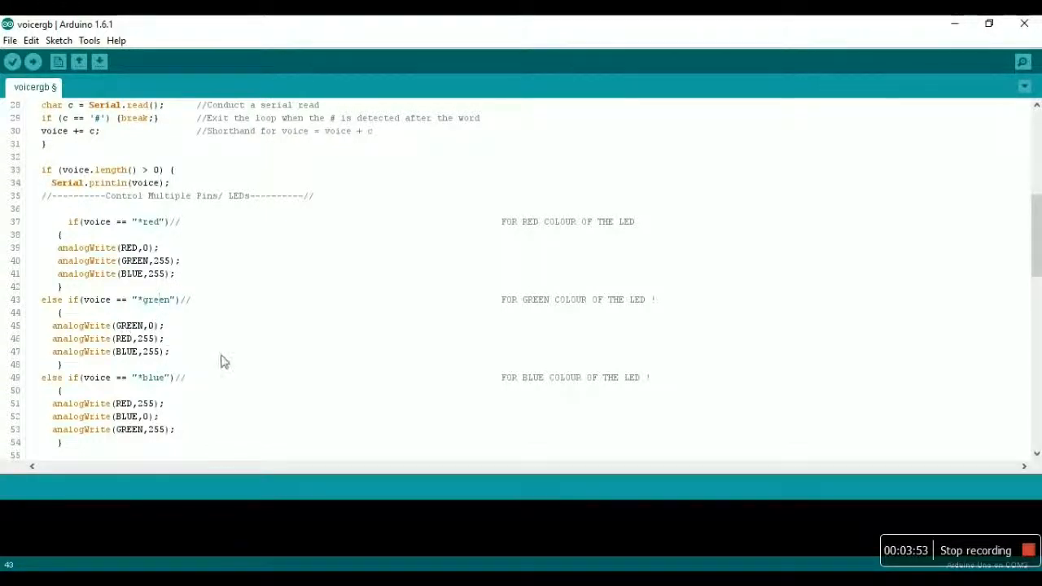
scroll("down", 3)
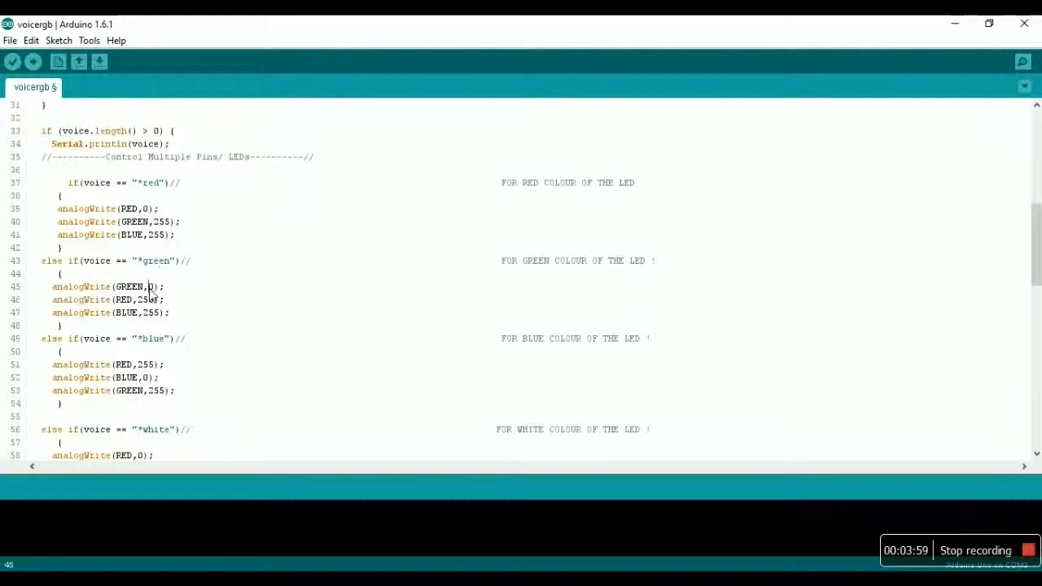
double_click(153, 287)
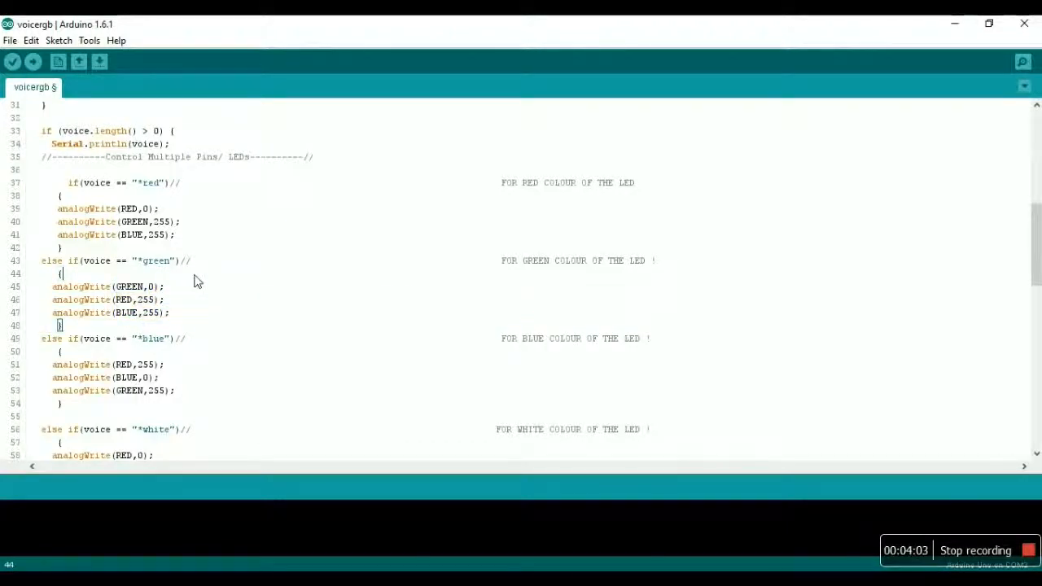
scroll("down", 3)
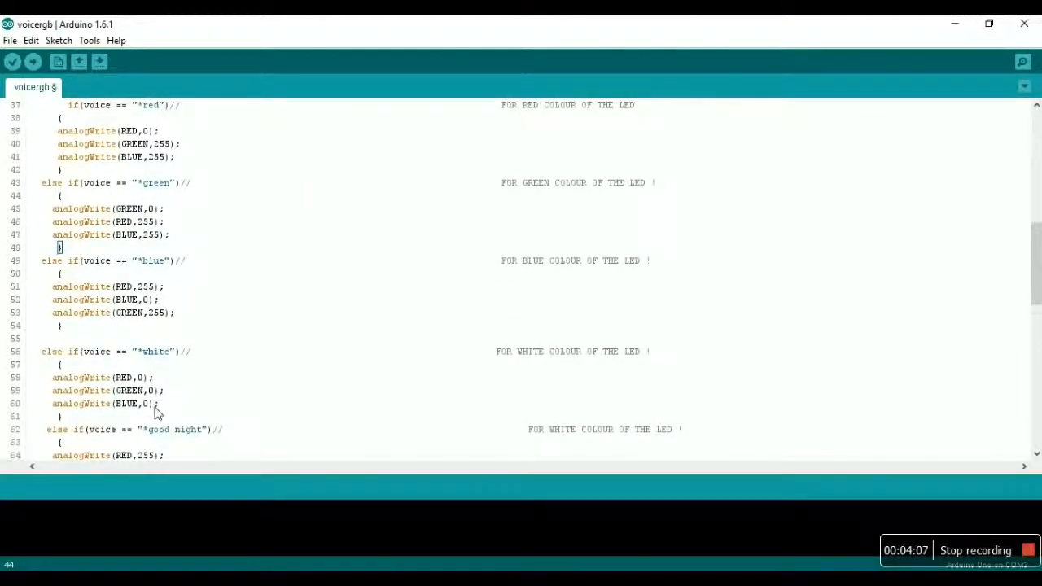
scroll("down", 3)
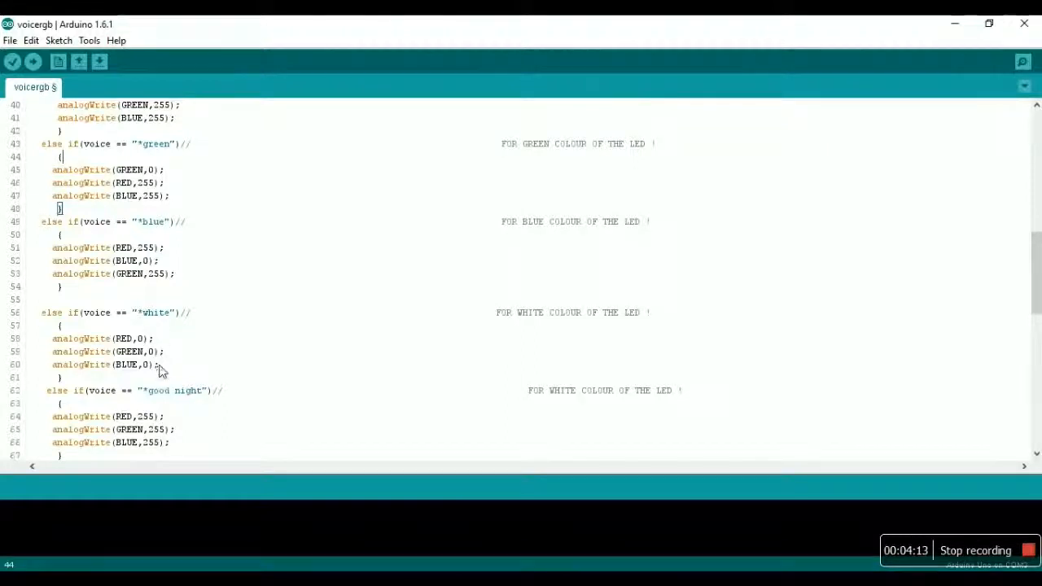
scroll("down", 3)
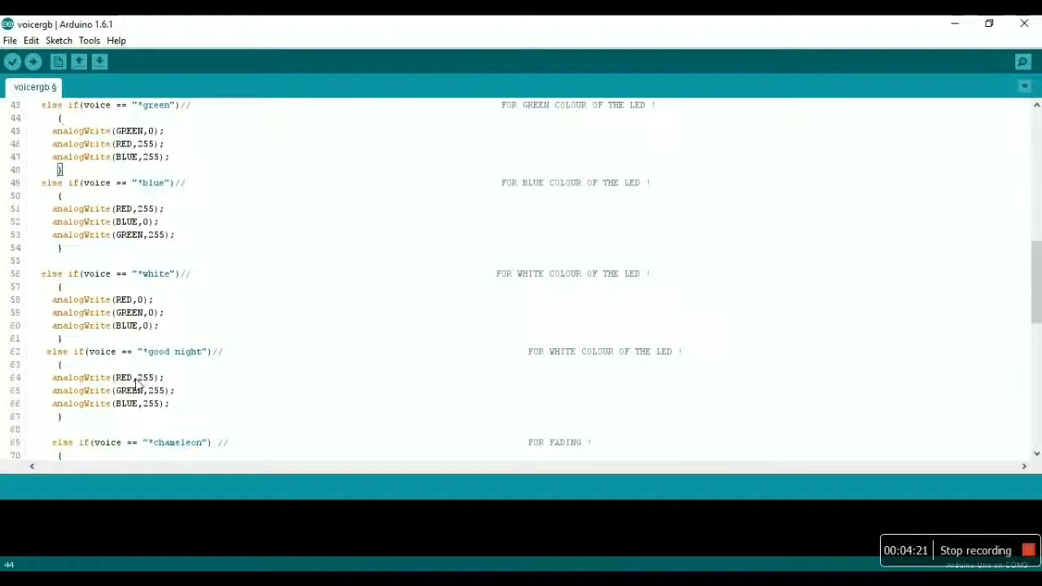
mouse_move(114, 381)
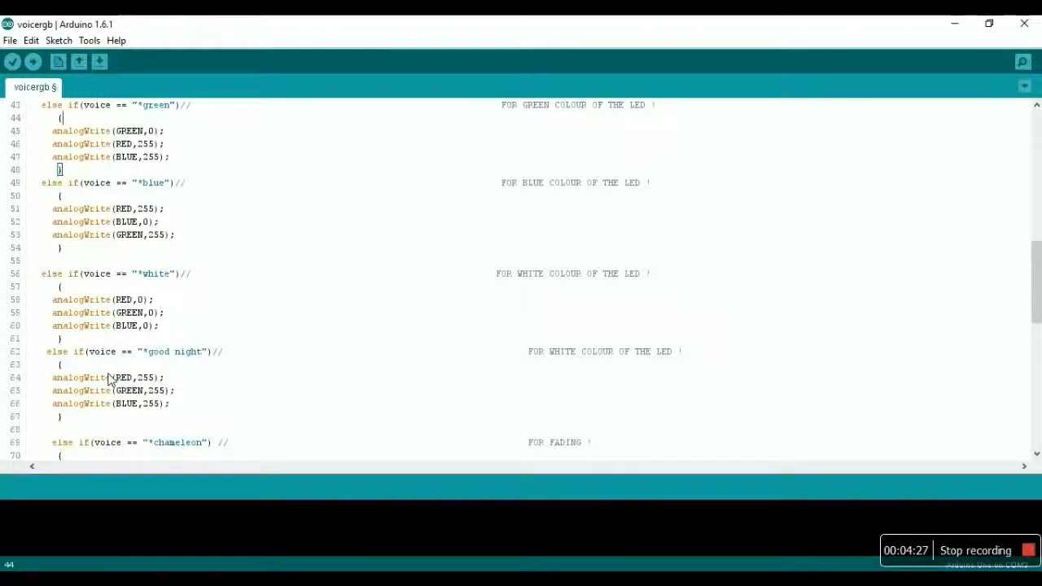
left_click_drag(110, 378, 171, 403)
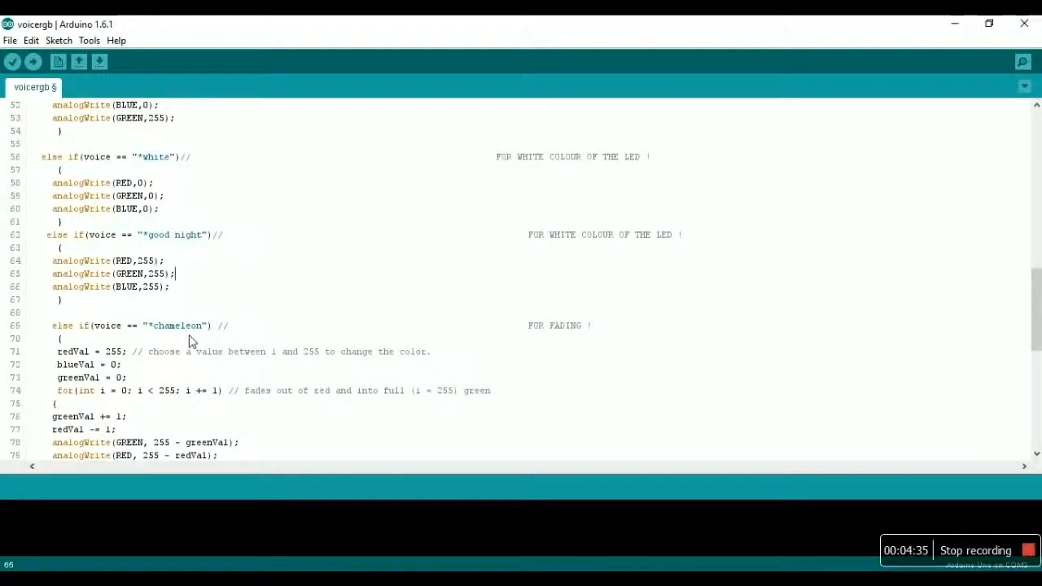
Review the white-colour case at the end, then return to the sketch's top defines and setup
scroll("down", 3)
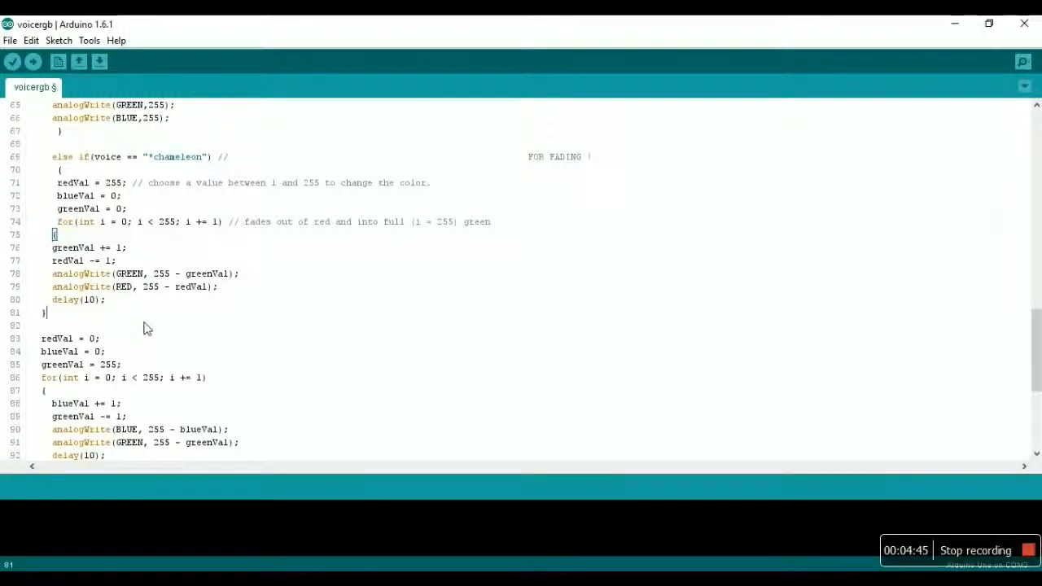
scroll("down", 3)
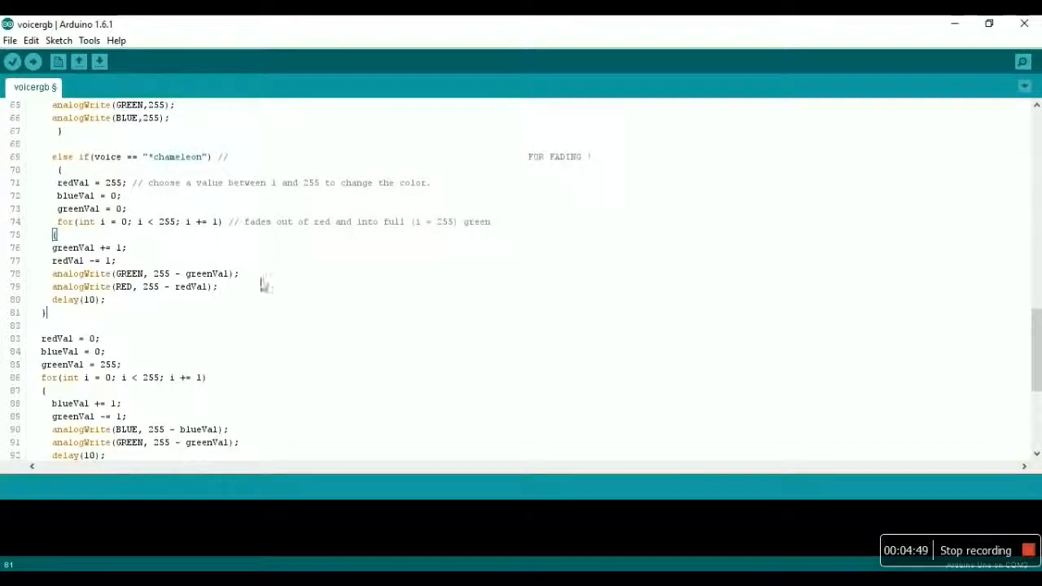
mouse_move(127, 313)
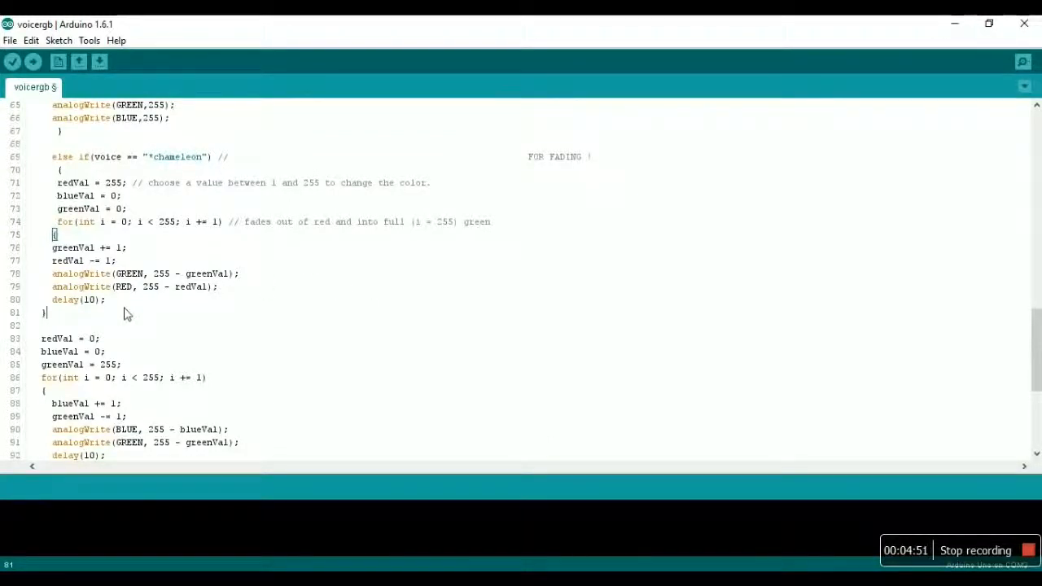
scroll("down", 3)
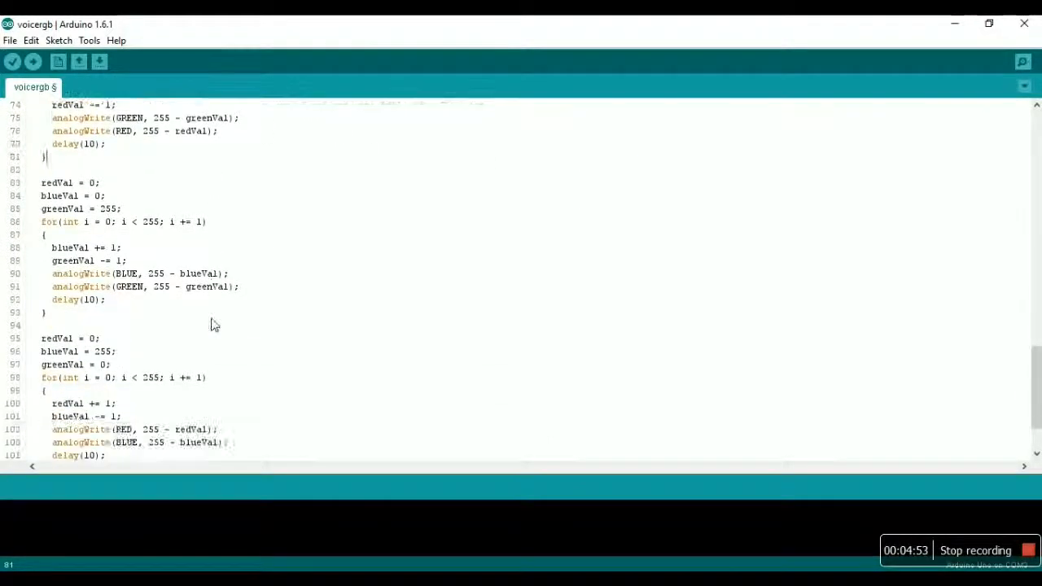
scroll("down", 3)
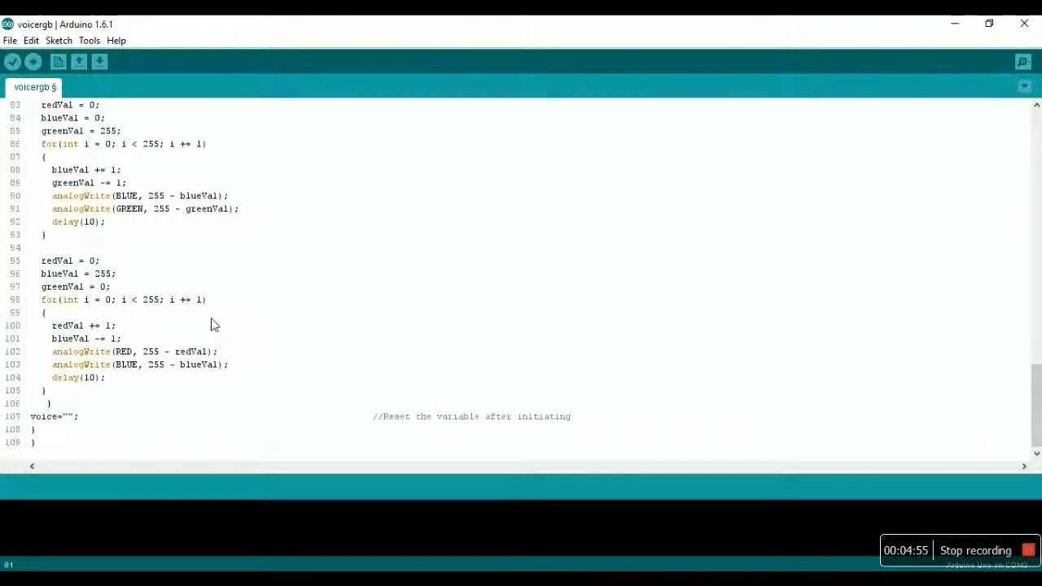
double_click(44, 416)
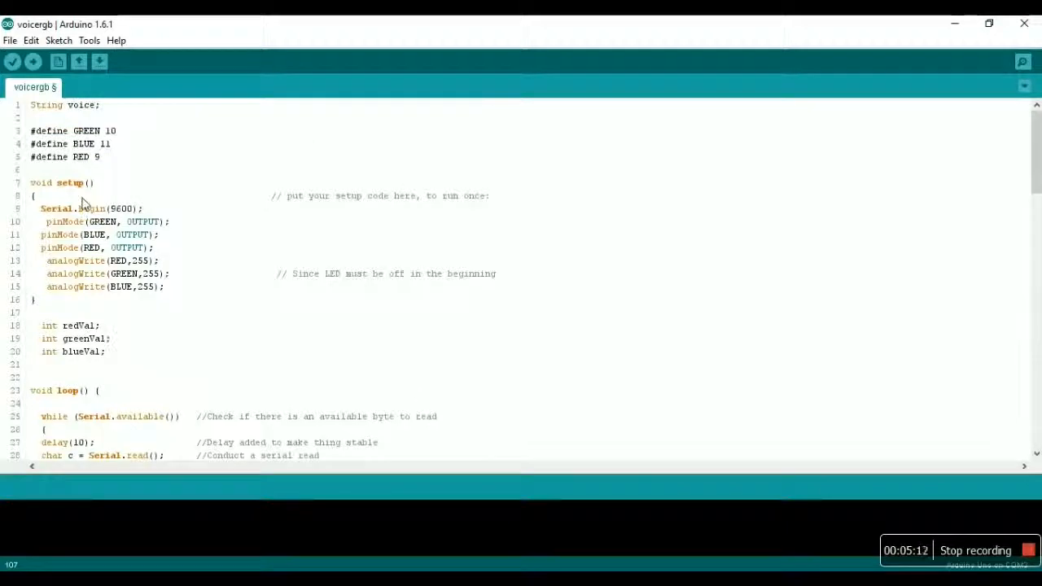
scroll("down", 3)
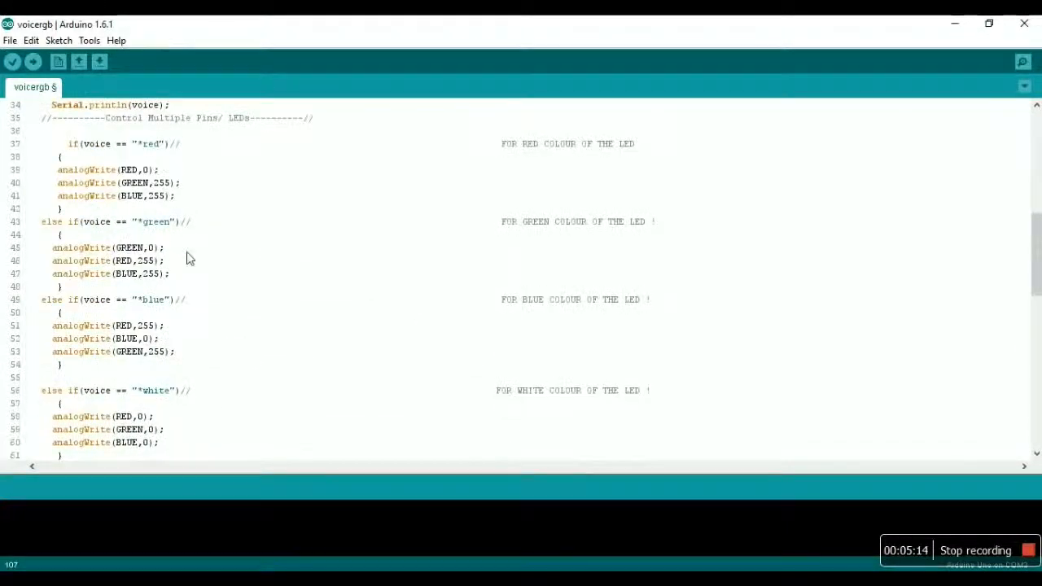
scroll("up", 3)
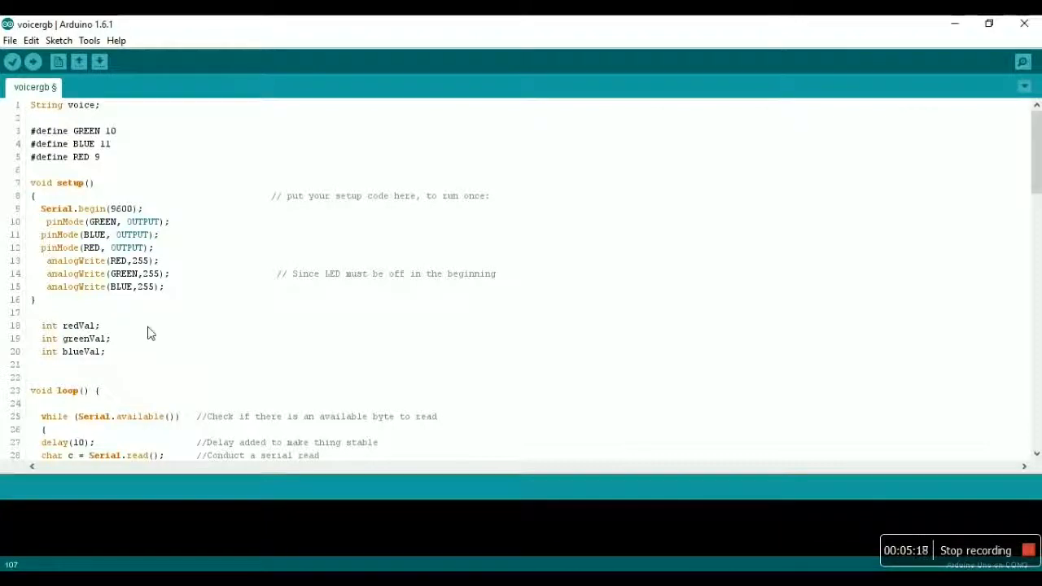
mouse_move(254, 309)
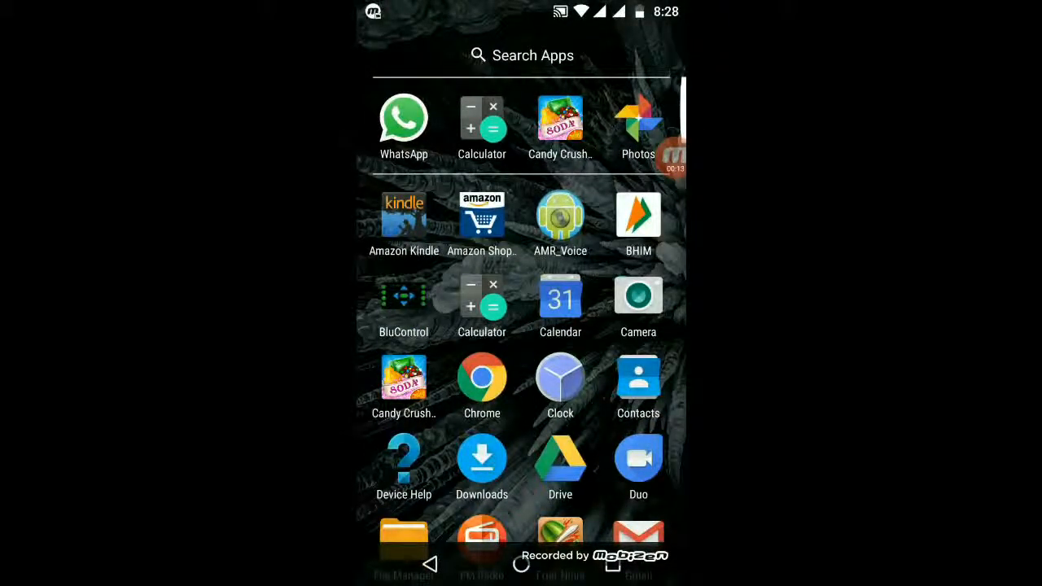
left_click(560, 215)
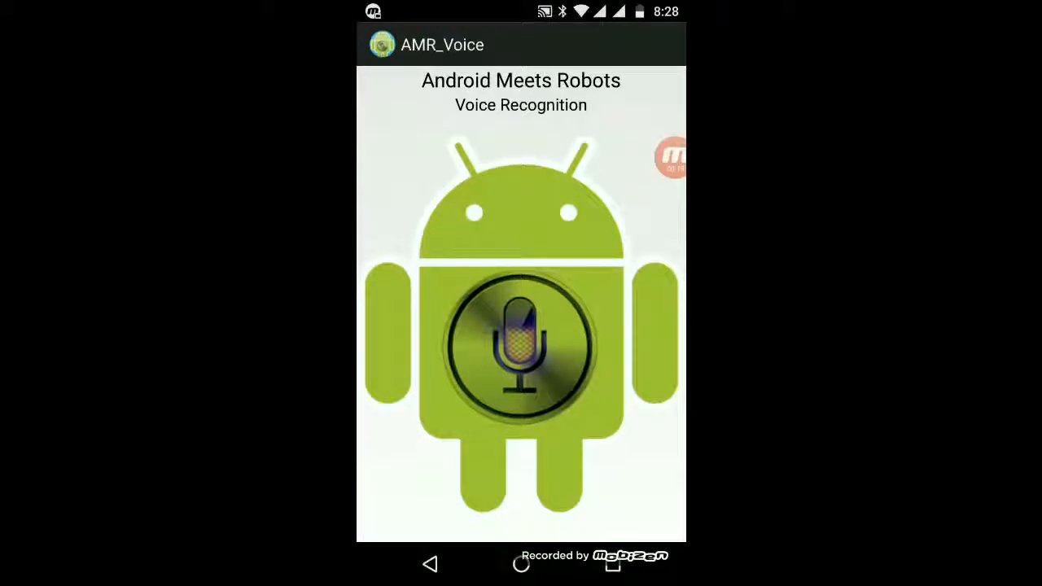
left_click(521, 342)
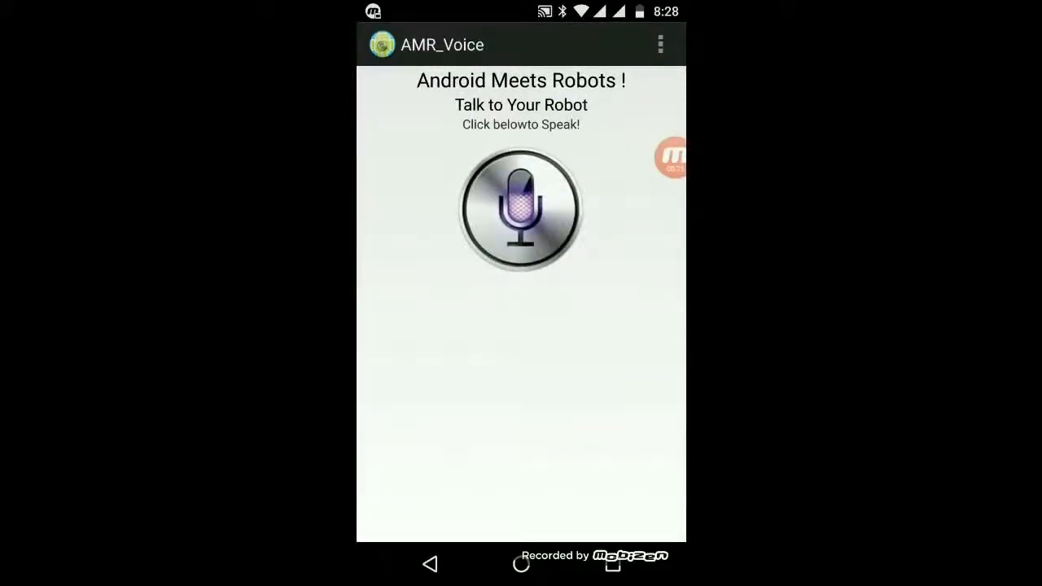
left_click(661, 44)
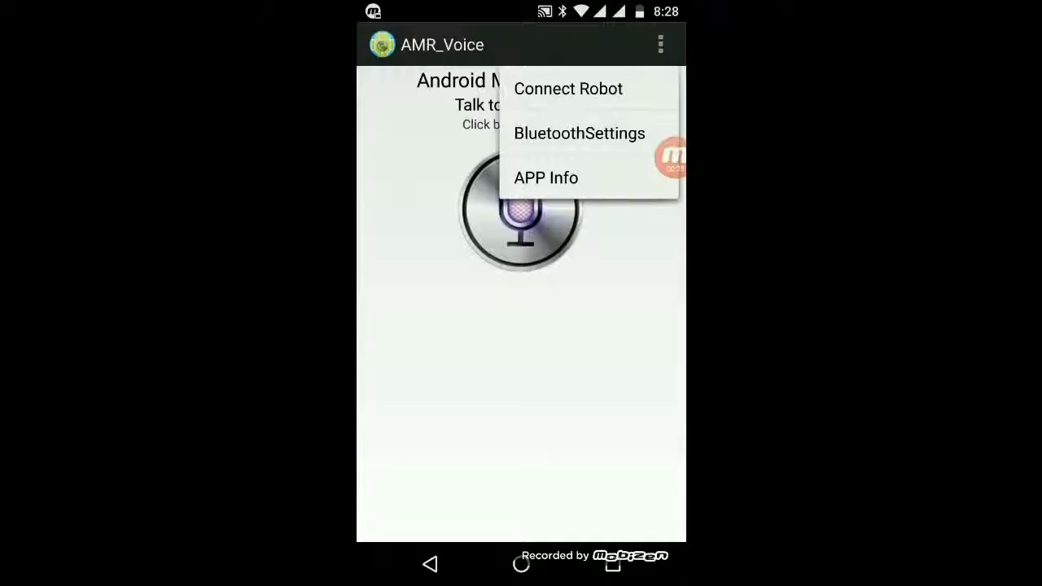
left_click(580, 133)
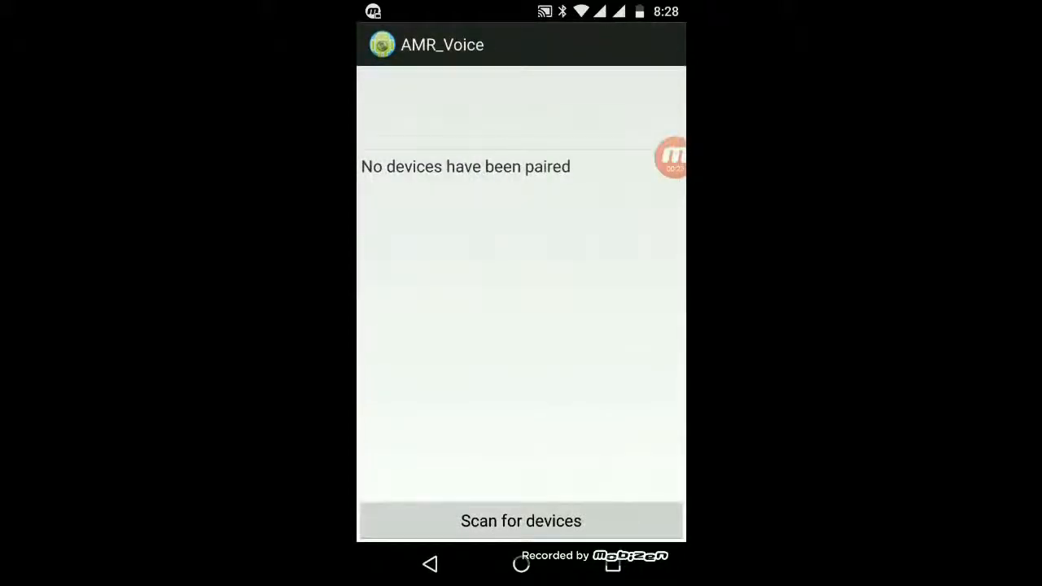
left_click(521, 521)
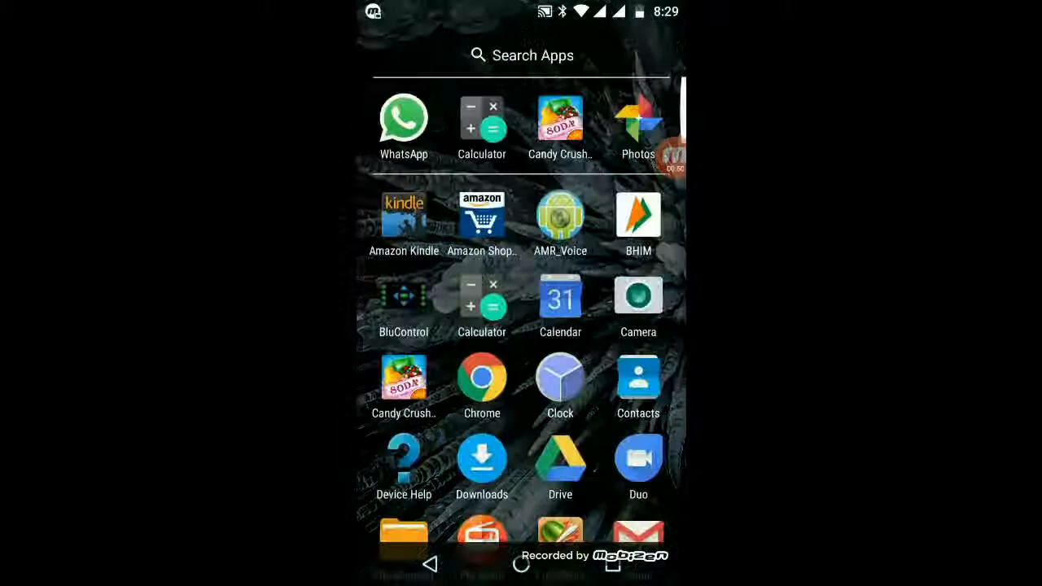
Pair the phone with the HC-05 module in Bluetooth settings using the entered PIN
scroll("down", 3)
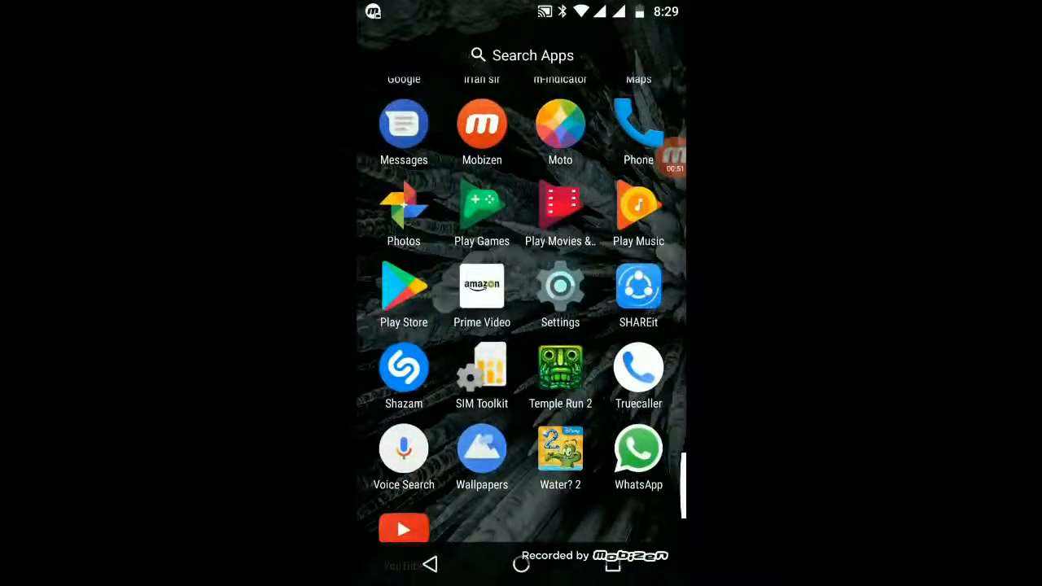
left_click(560, 285)
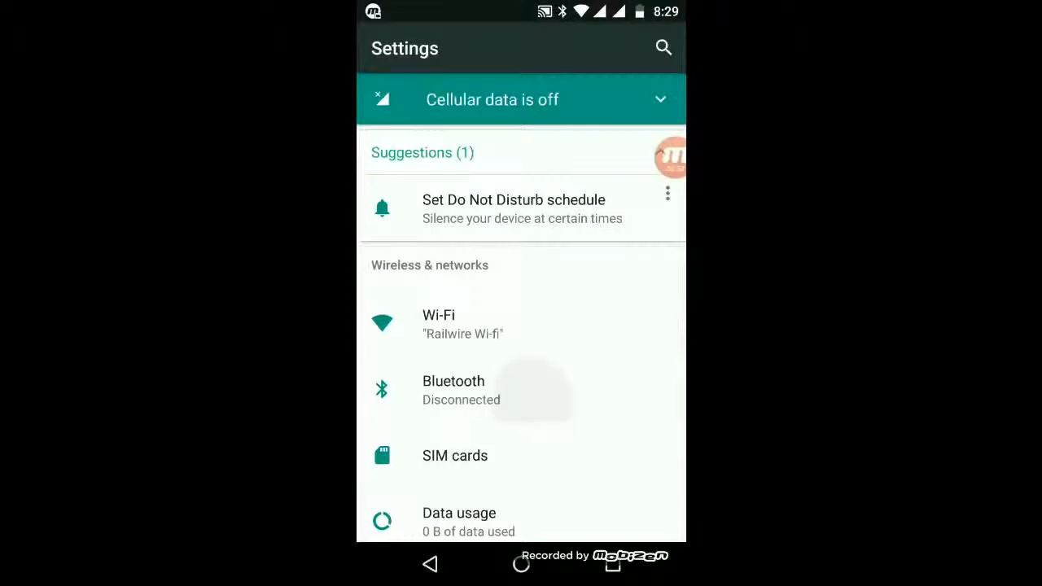
left_click(453, 381)
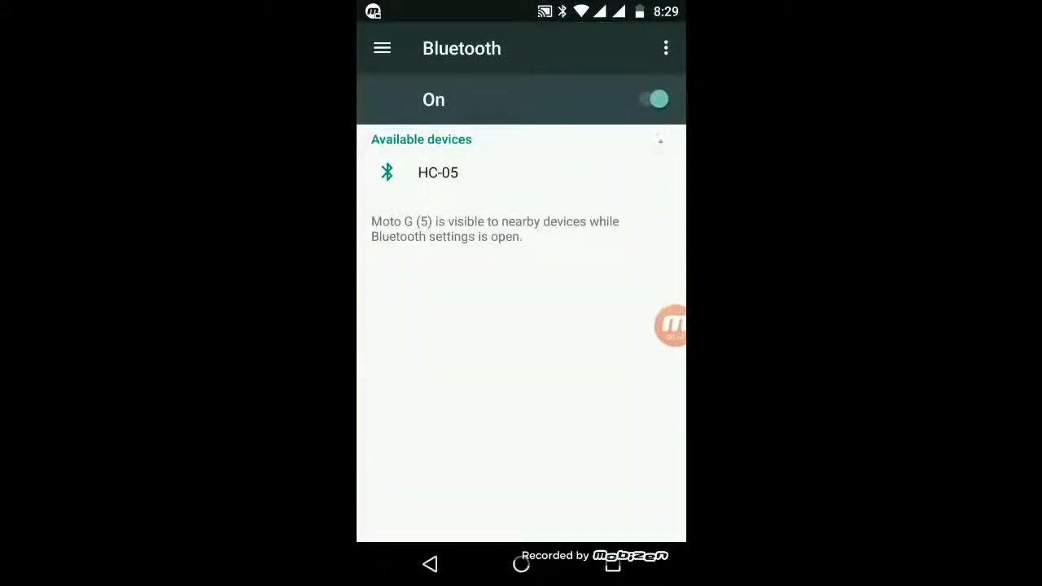
left_click(436, 173)
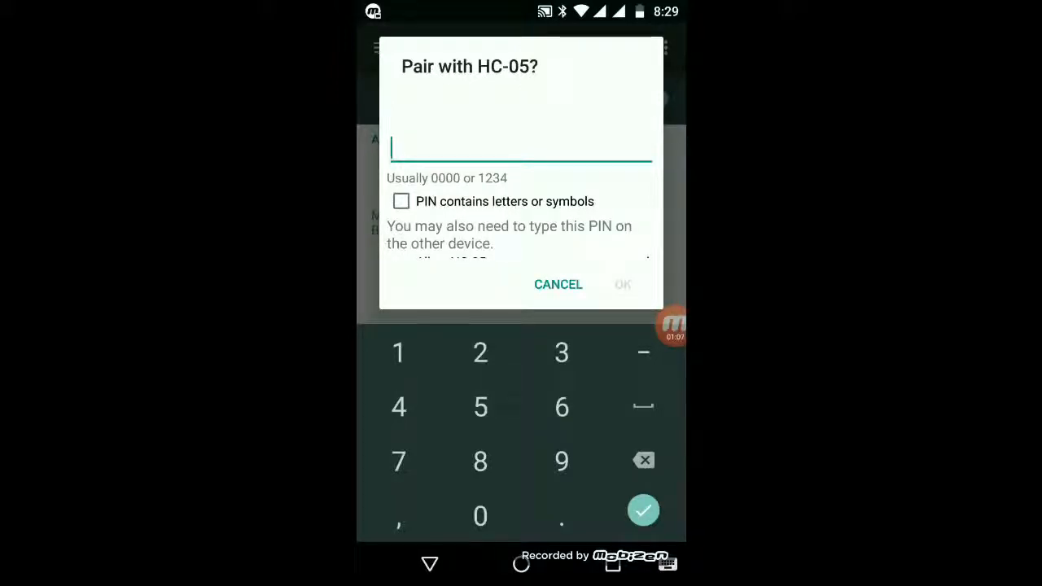
type("123")
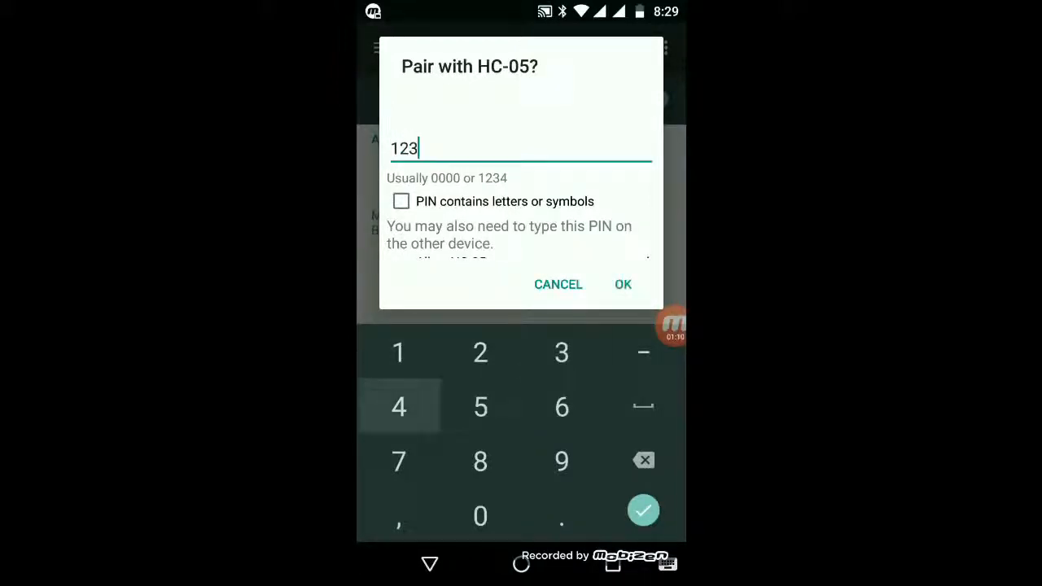
left_click(622, 283)
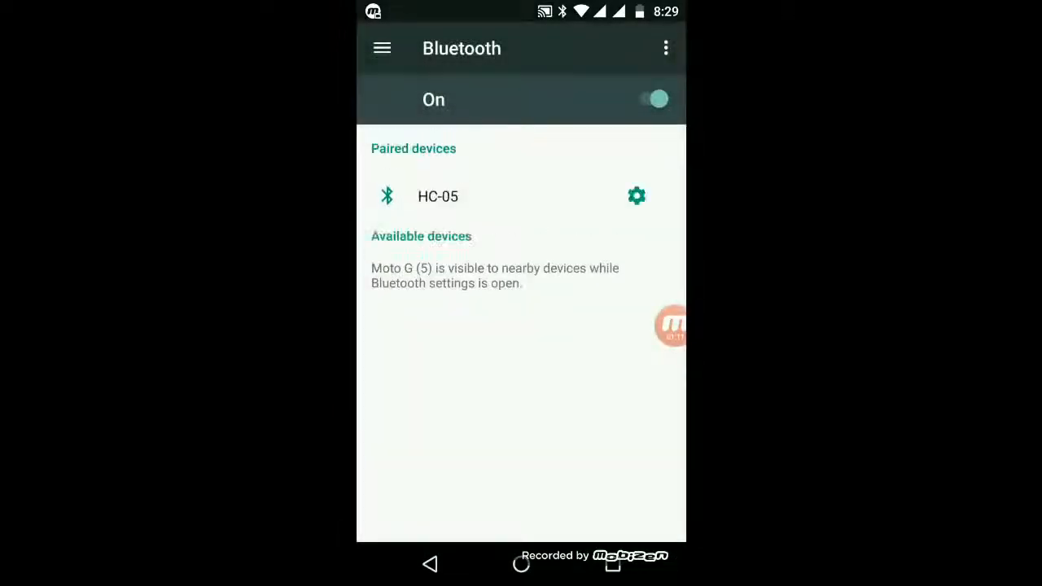